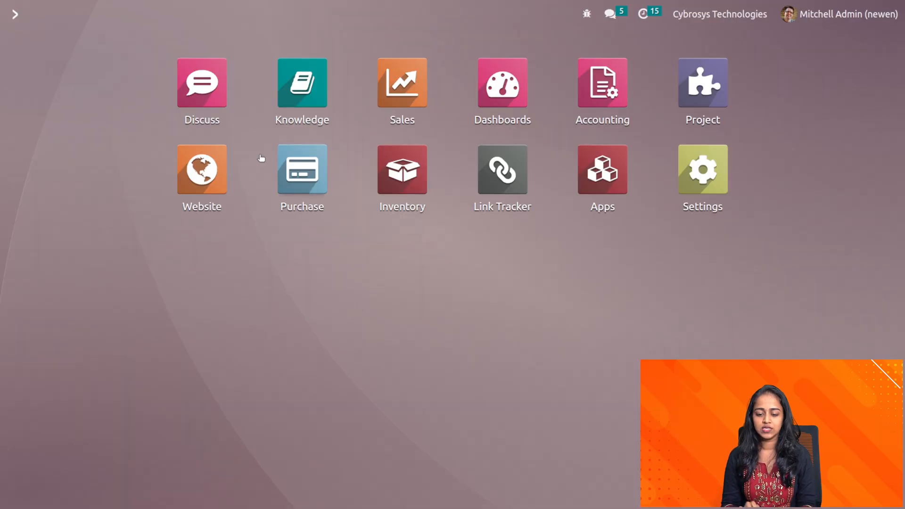
- Enable Dropshipping in the Purchase settings' Logistics section
click(302, 167)
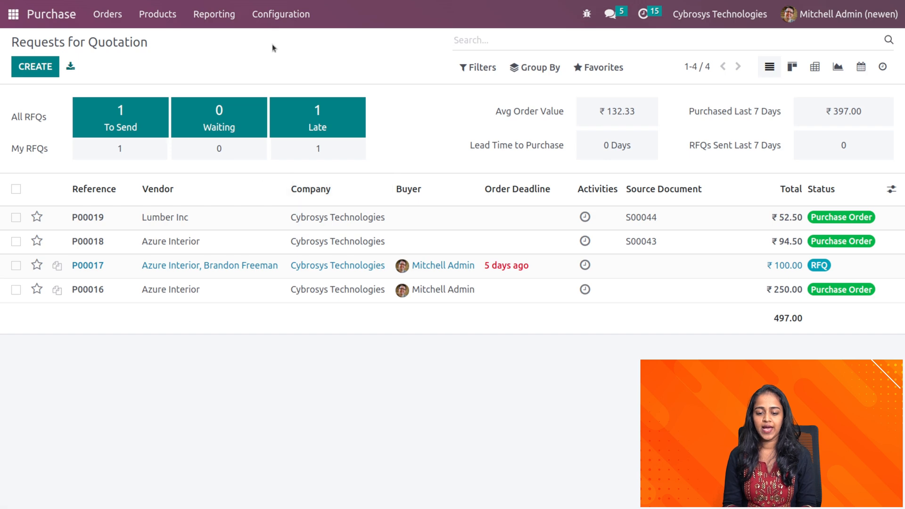
click(281, 14)
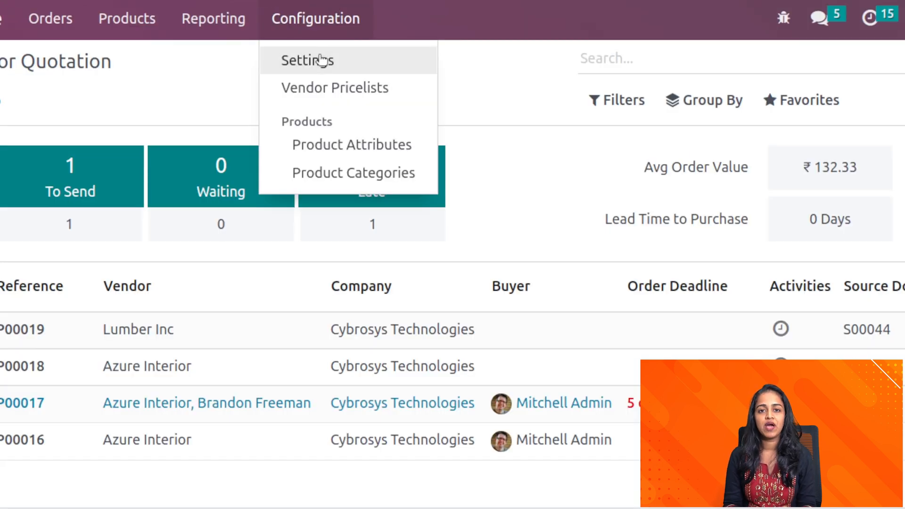
click(307, 60)
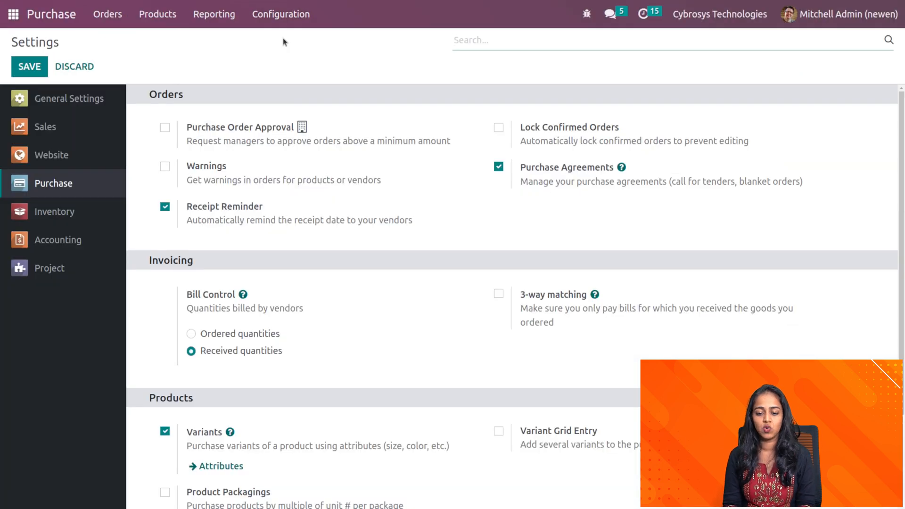
scroll(down, 3)
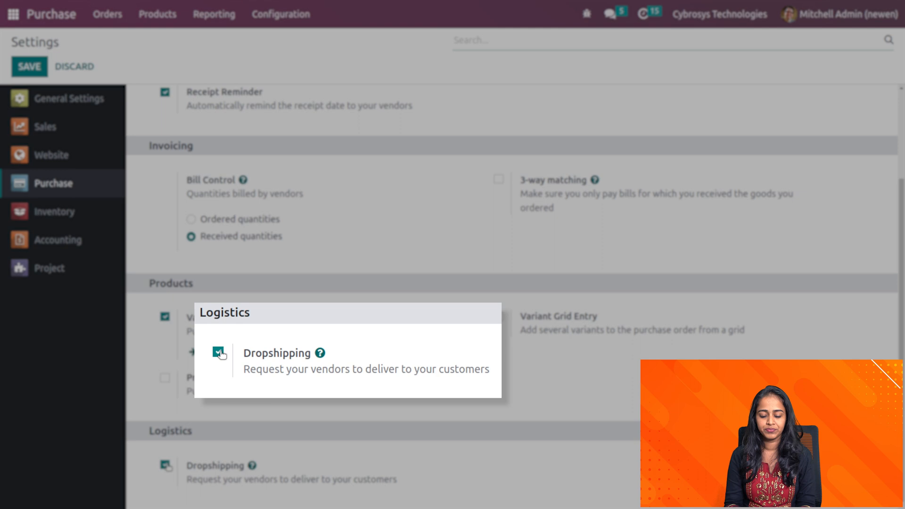
click(218, 352)
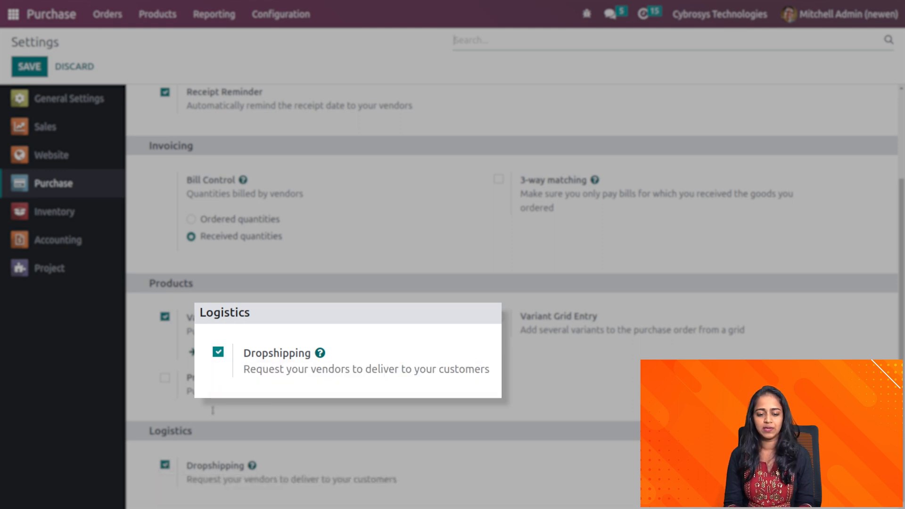
mouse_move(240, 248)
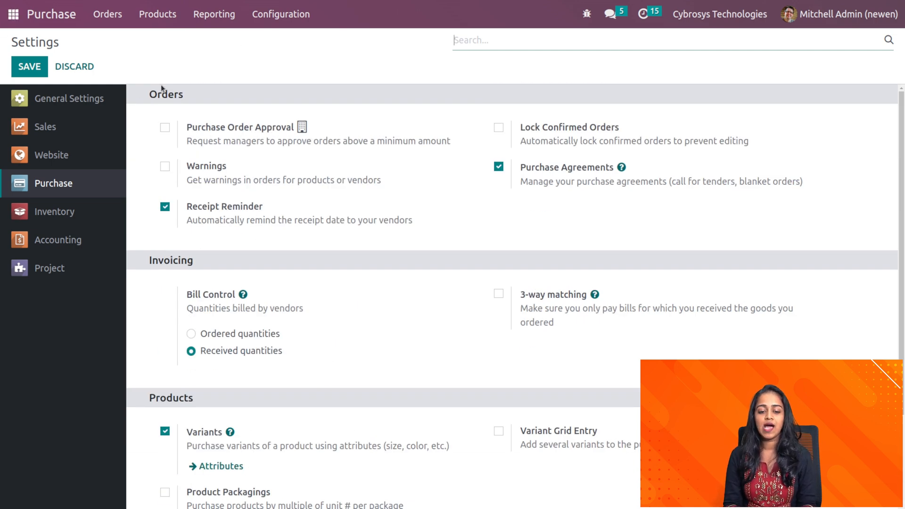
- Create a new product named pen with type Storable Product
click(157, 14)
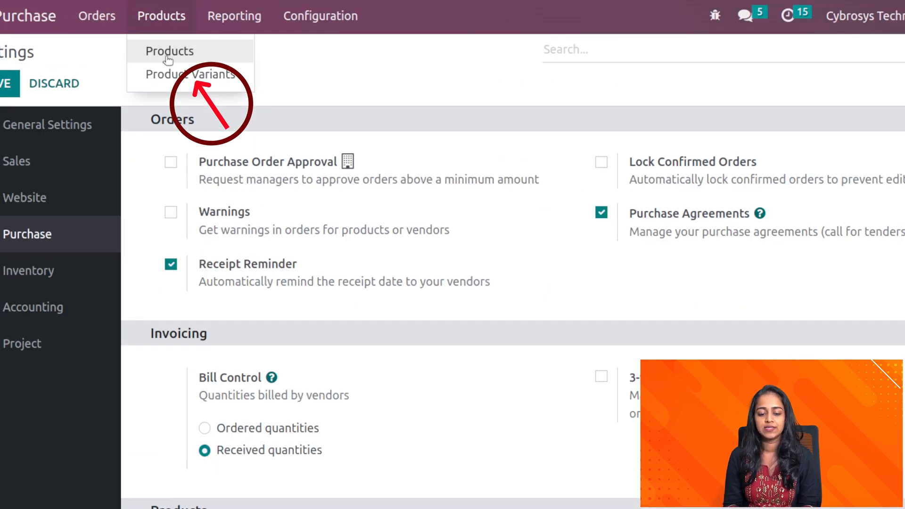
click(170, 51)
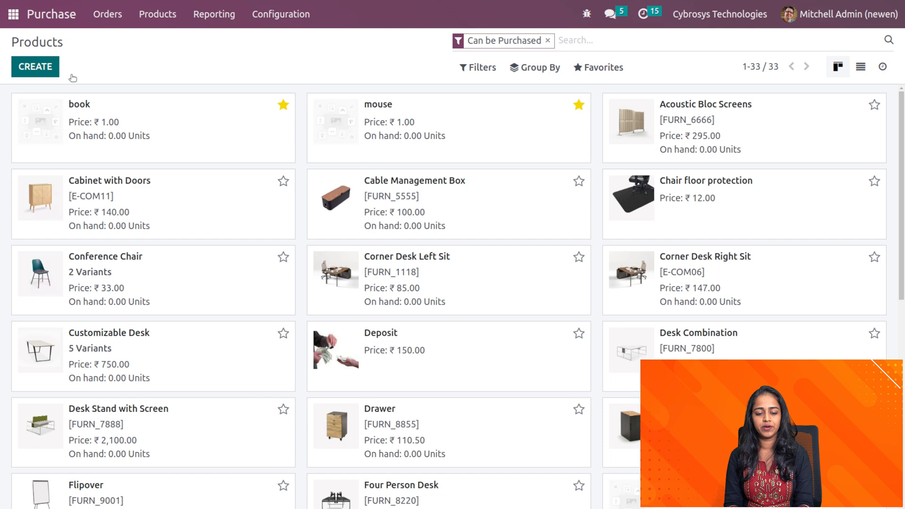
click(35, 66)
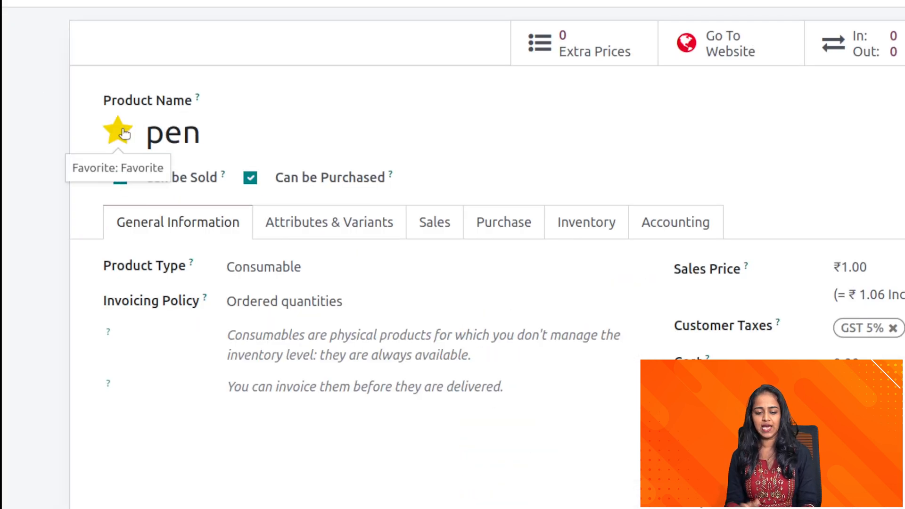
mouse_move(370, 232)
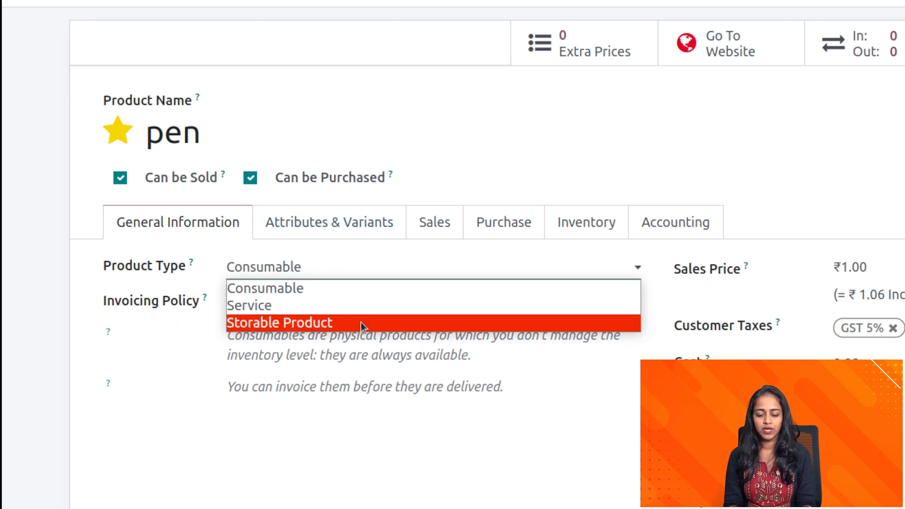
click(279, 322)
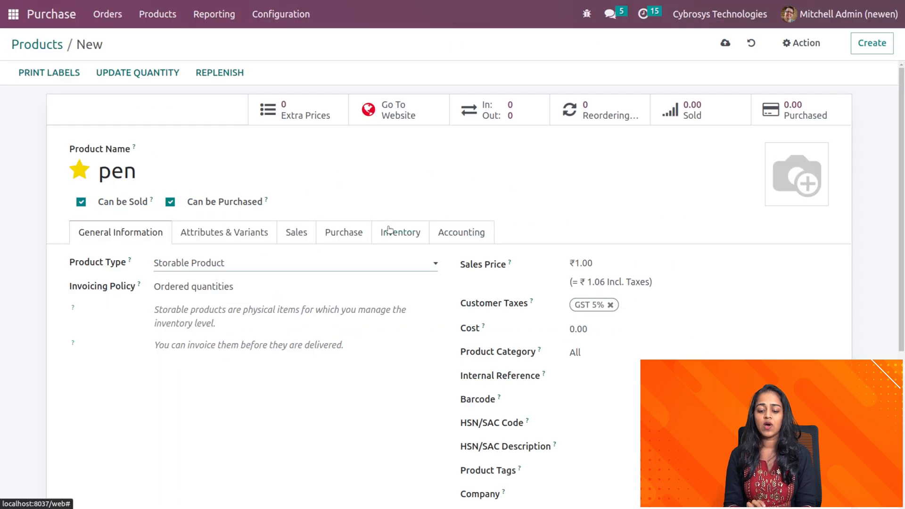
- Tick the Dropship route alongside Buy on pen's Inventory tab
click(400, 232)
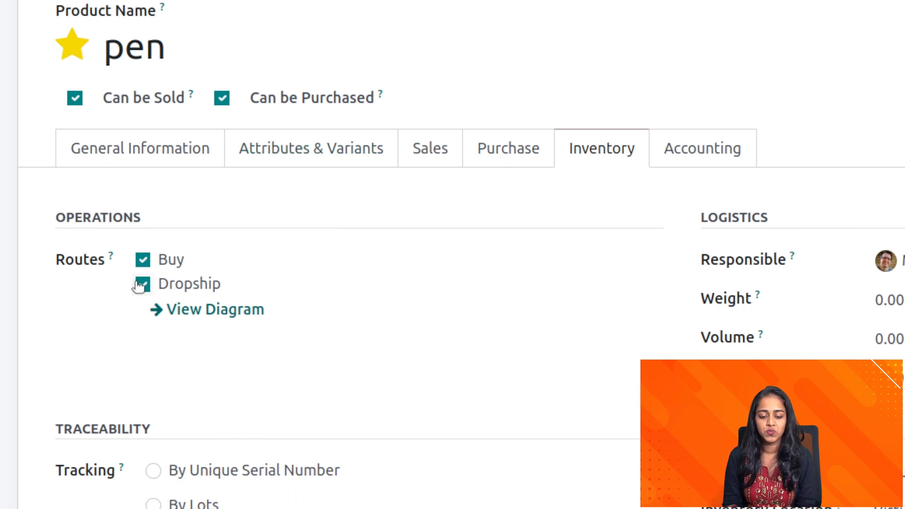
click(140, 283)
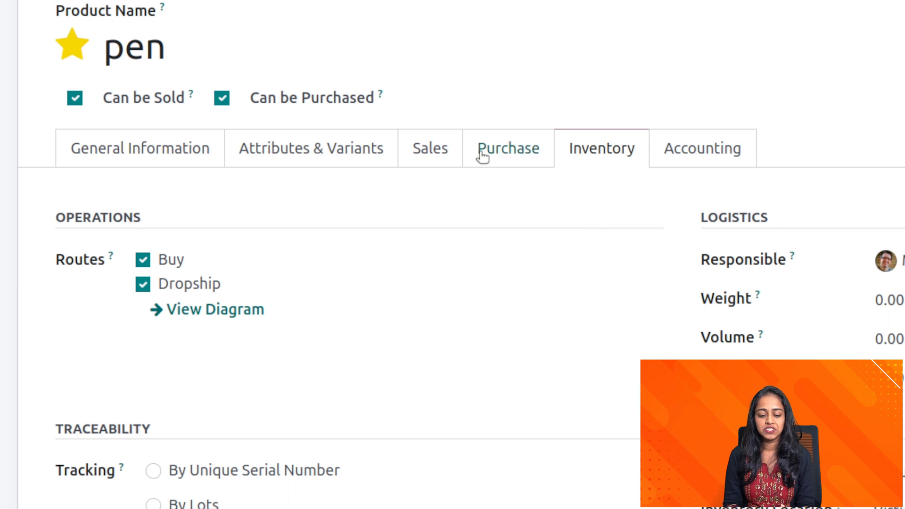
- Add vendor Azure Interior to pen with quantity 5 at price 10
click(507, 148)
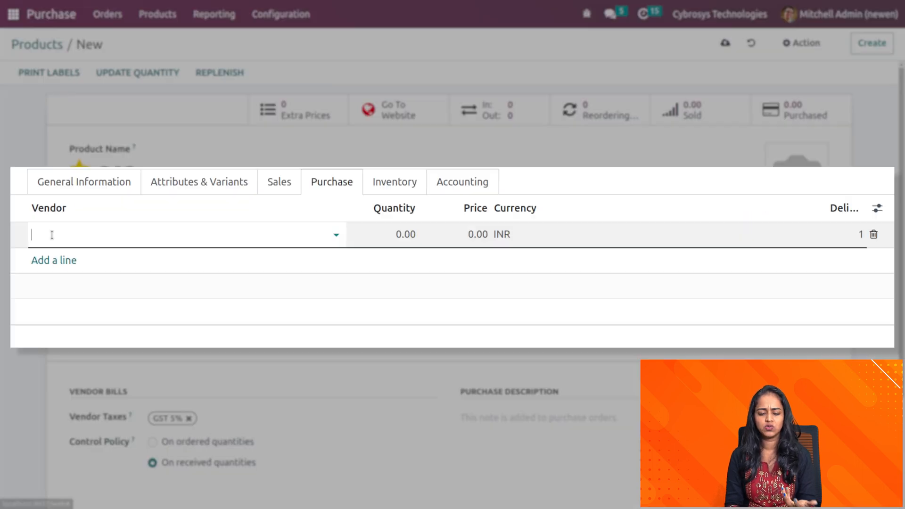
click(185, 234)
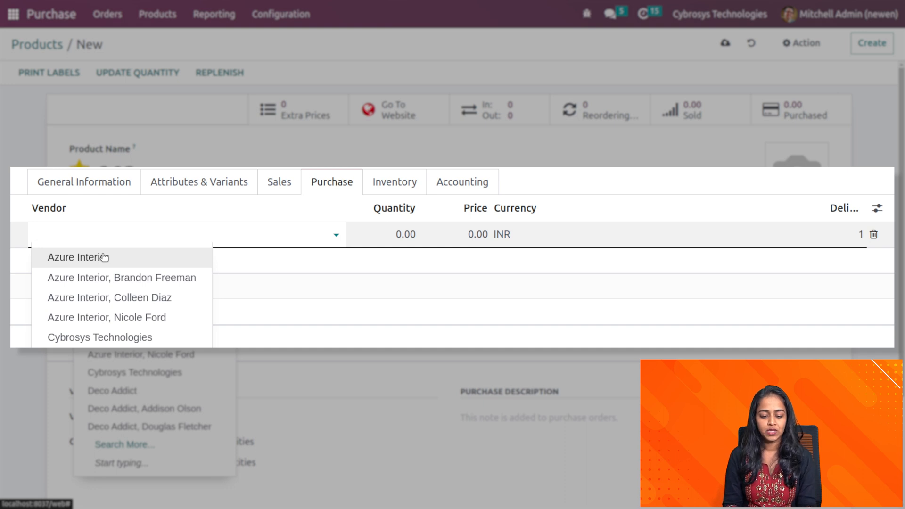
click(79, 257)
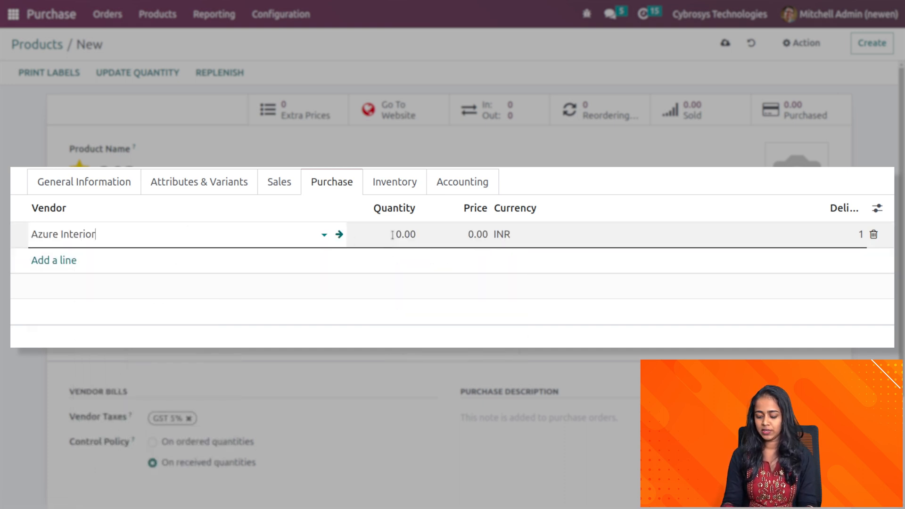
text(5)
click(456, 234)
text(10)
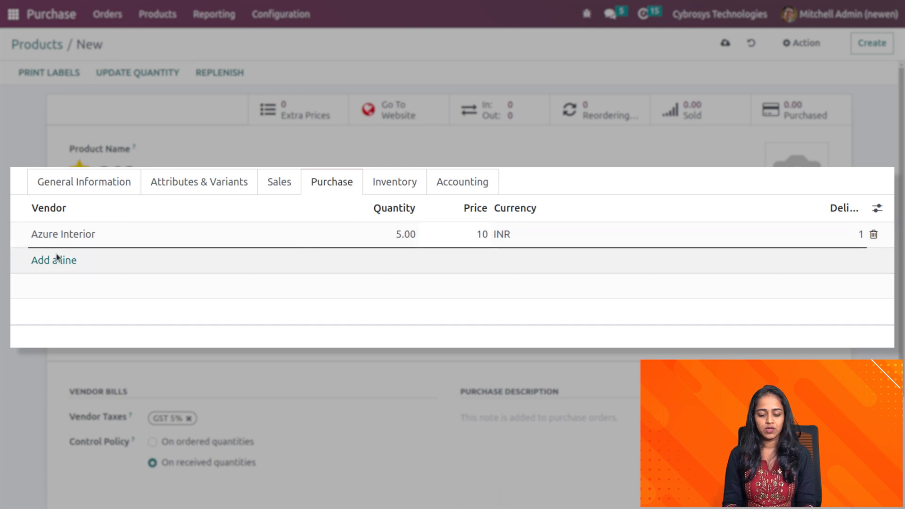
- Add a second vendor Deco Addict with quantity 5.00 at price 20
click(54, 260)
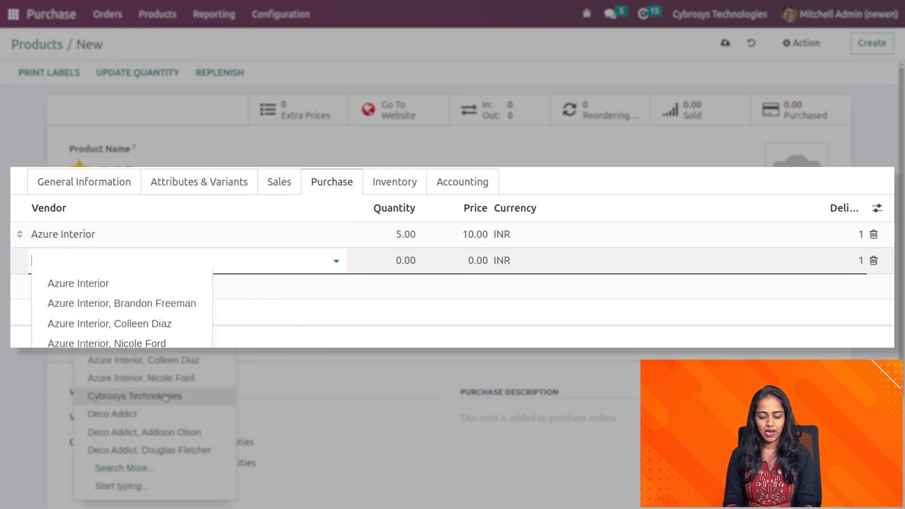
click(112, 414)
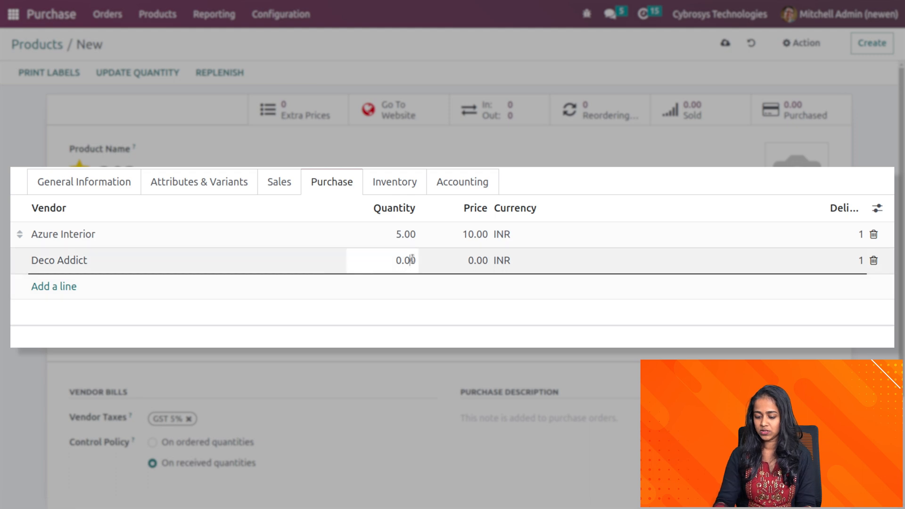
text(5.00)
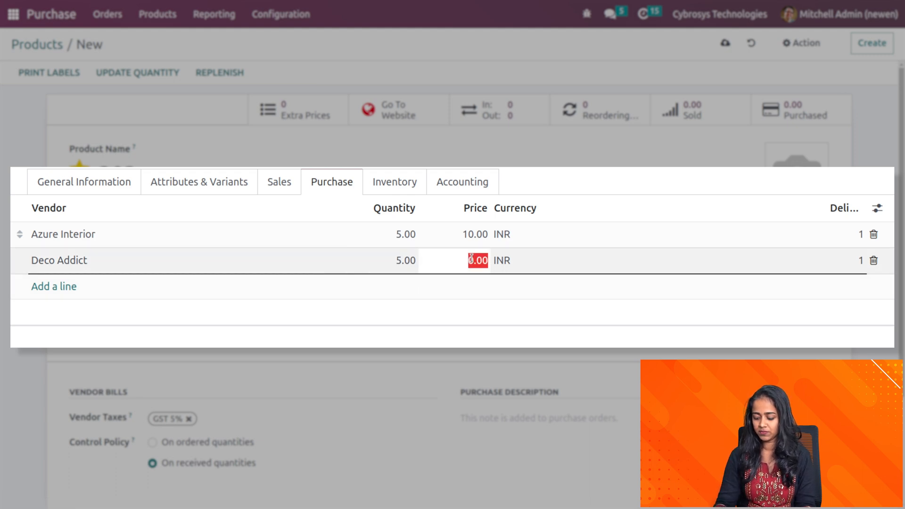
text(20)
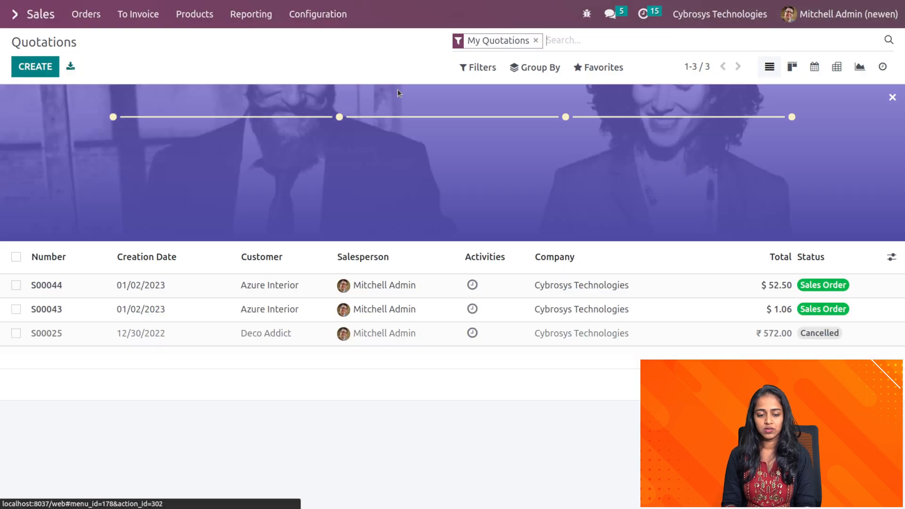
- Create a new sales quotation with Gemini Furniture as the customer
click(35, 66)
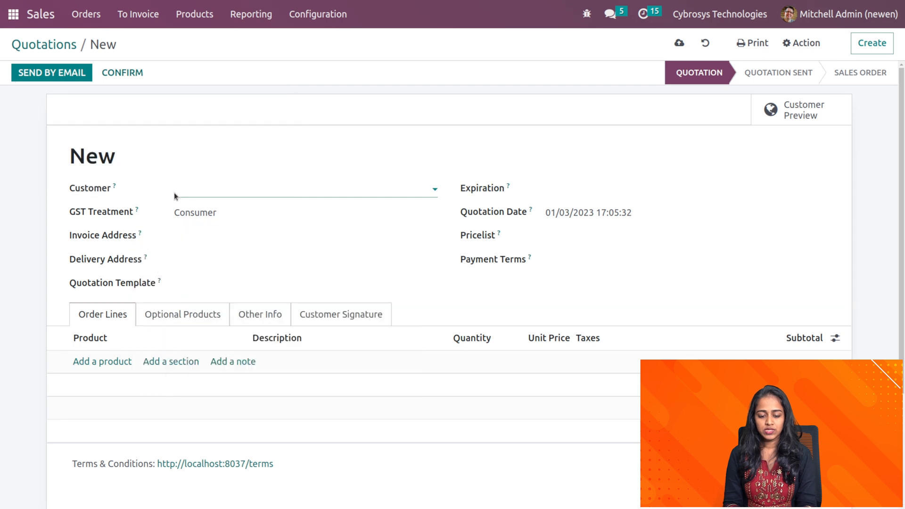
click(302, 189)
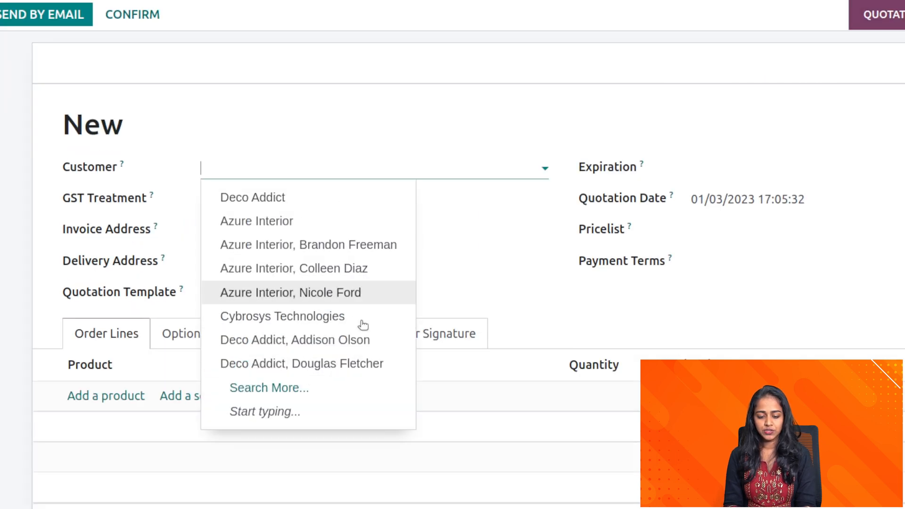
mouse_move(274, 394)
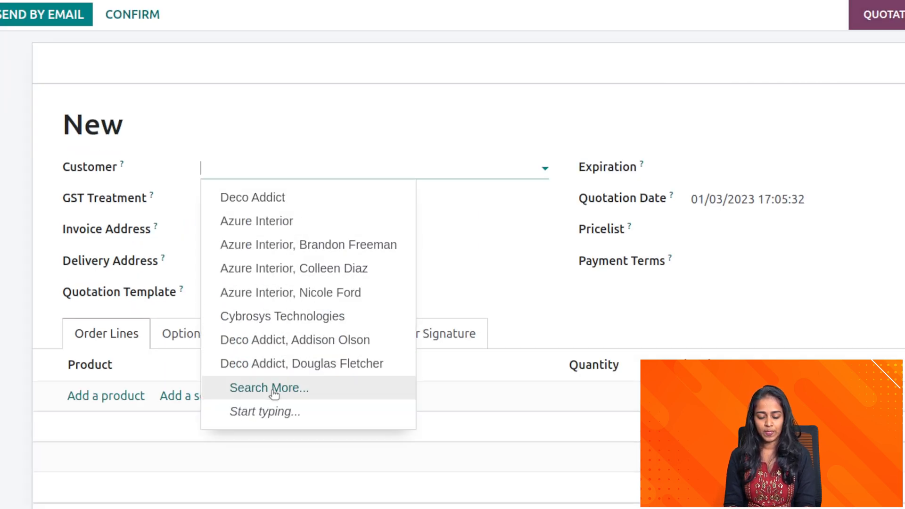
click(268, 387)
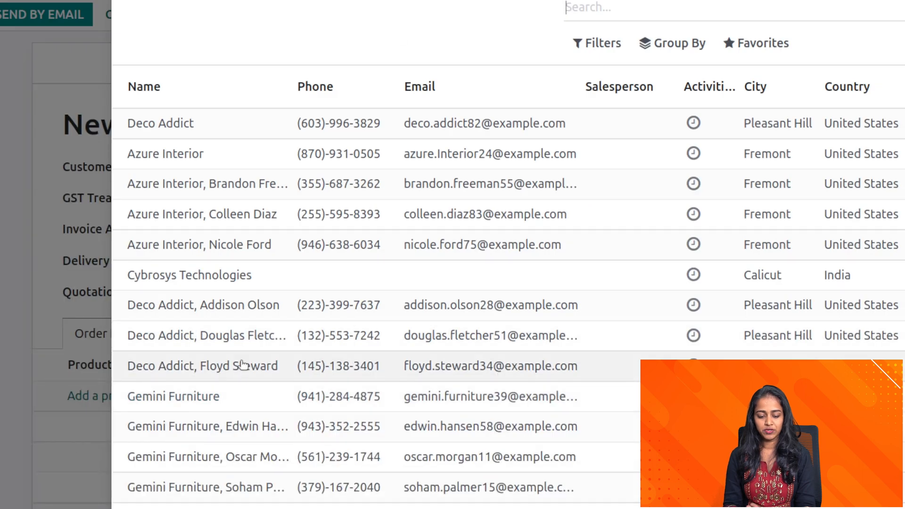
click(173, 396)
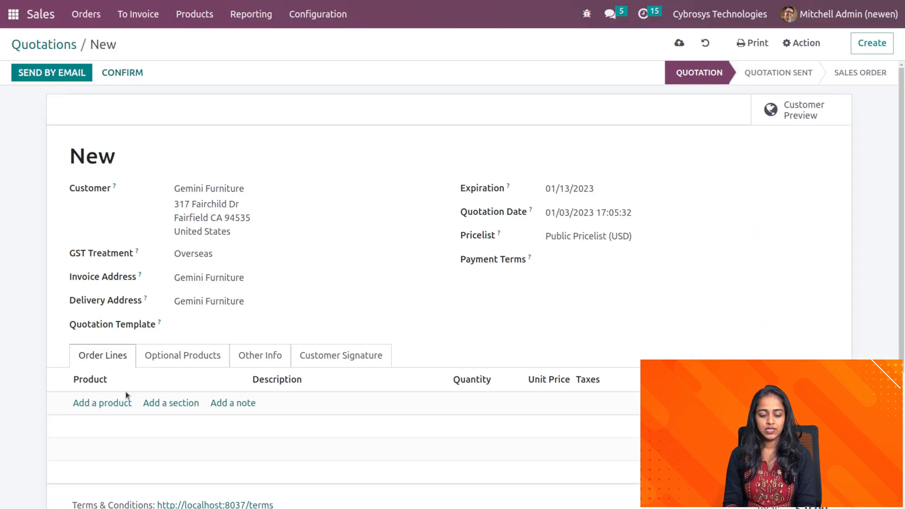
- Add 5 pens to the quotation and confirm it as sales order S00045
click(102, 403)
text(pen)
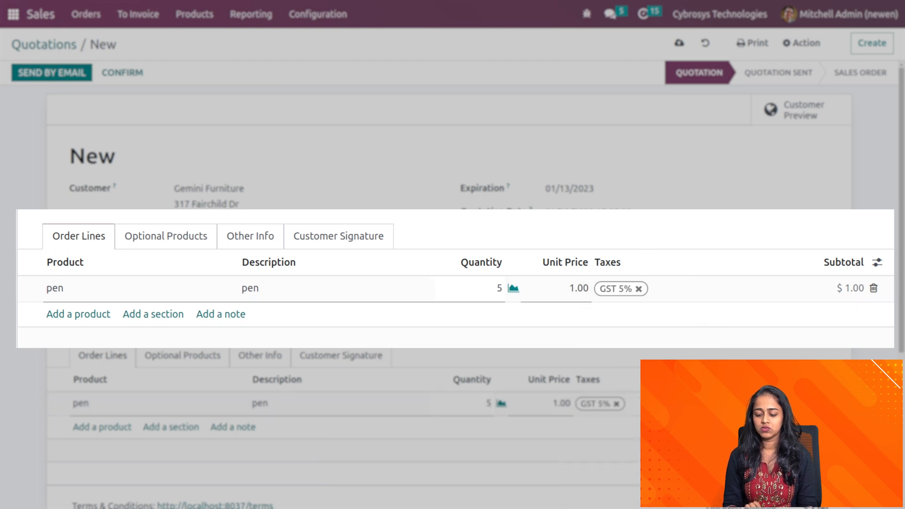
mouse_move(121, 72)
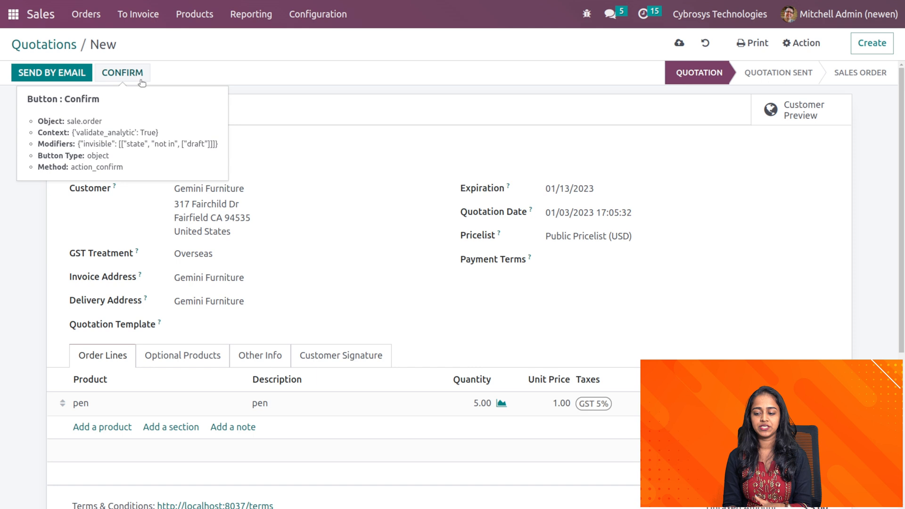
mouse_move(122, 79)
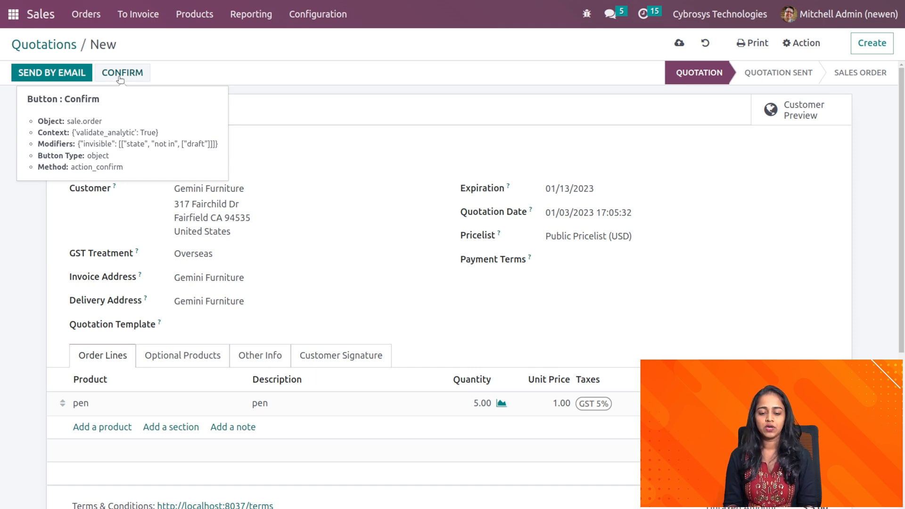
click(122, 73)
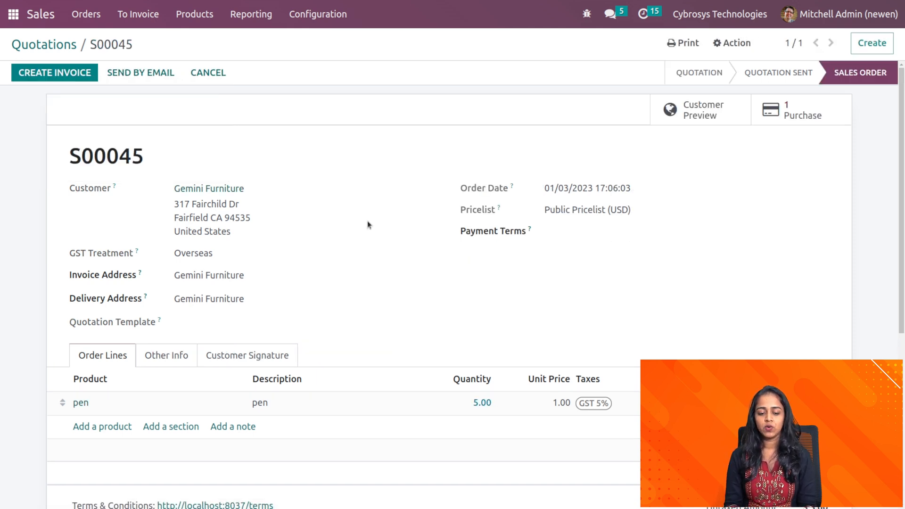
mouse_move(599, 151)
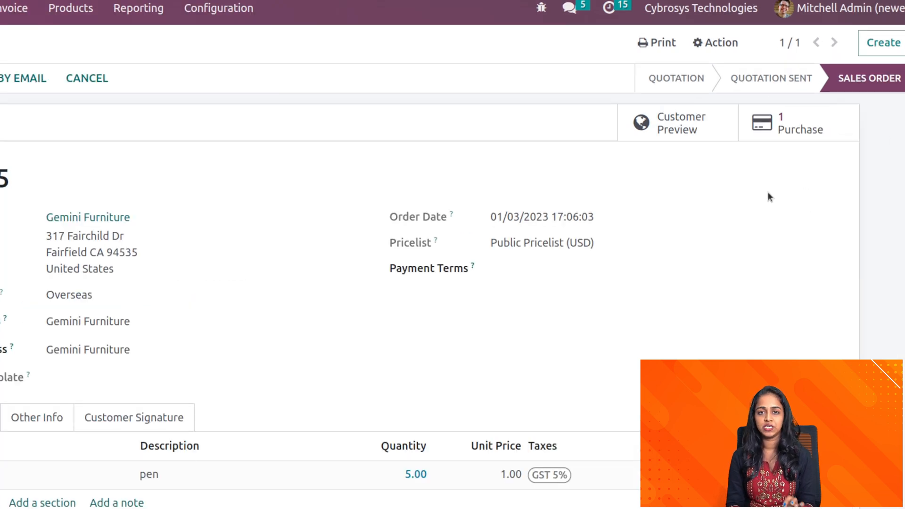
mouse_move(799, 122)
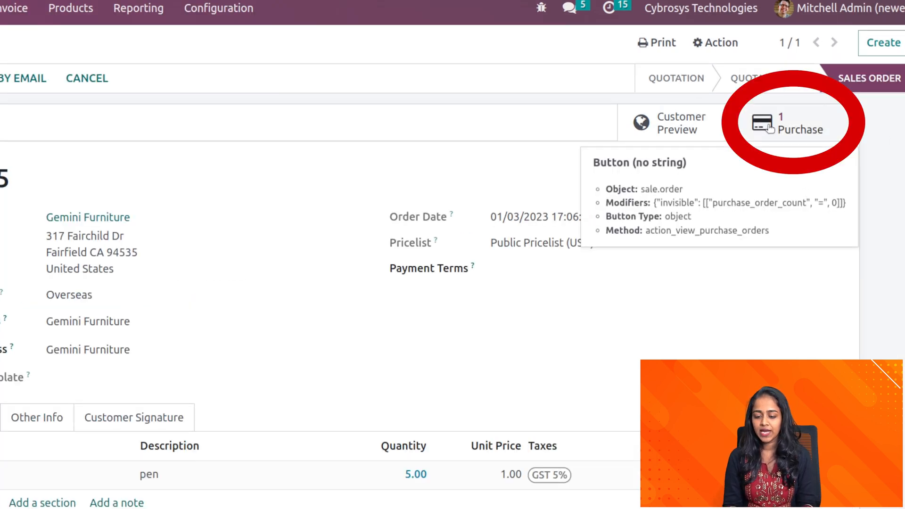
- Open the linked RFQ P00020 from sale order S00045's Purchase smart button
click(799, 123)
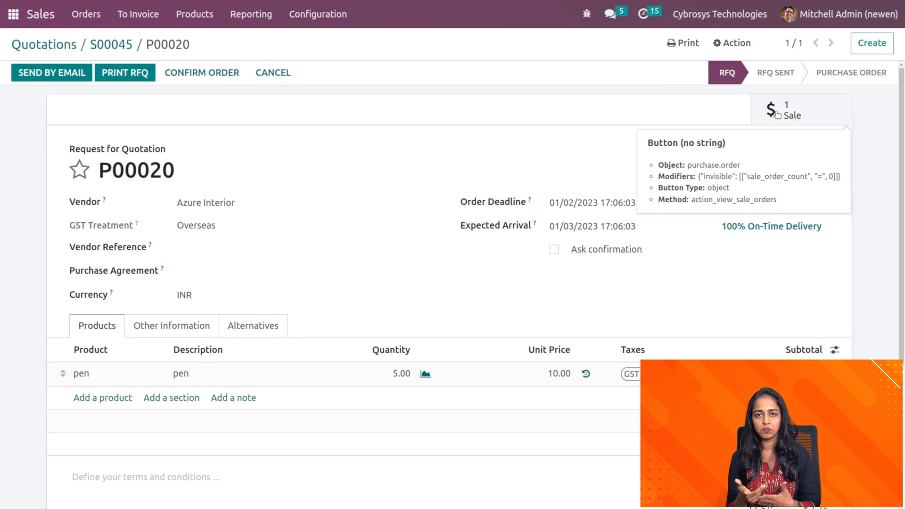
mouse_move(273, 73)
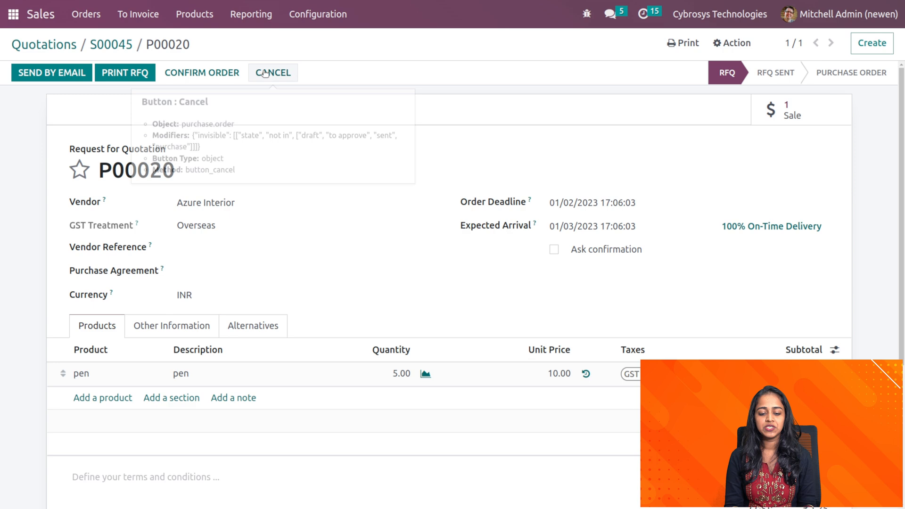
mouse_move(493, 497)
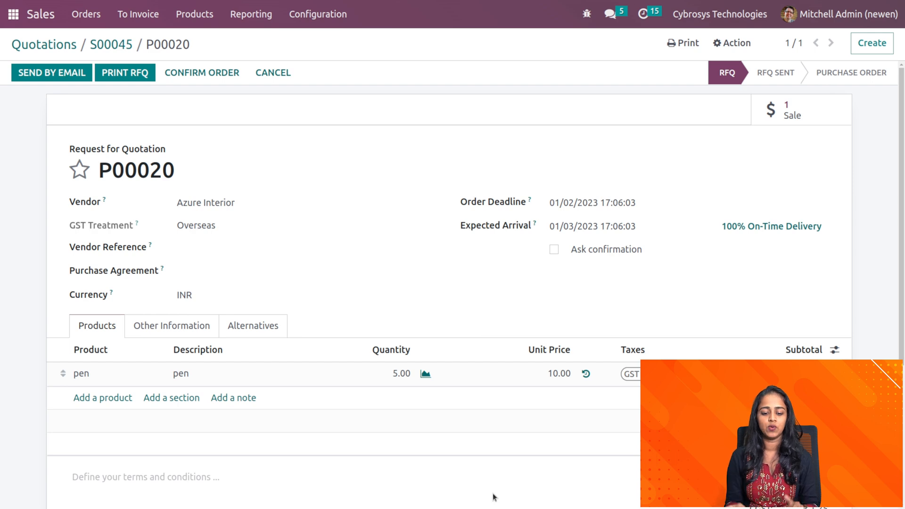
mouse_move(414, 387)
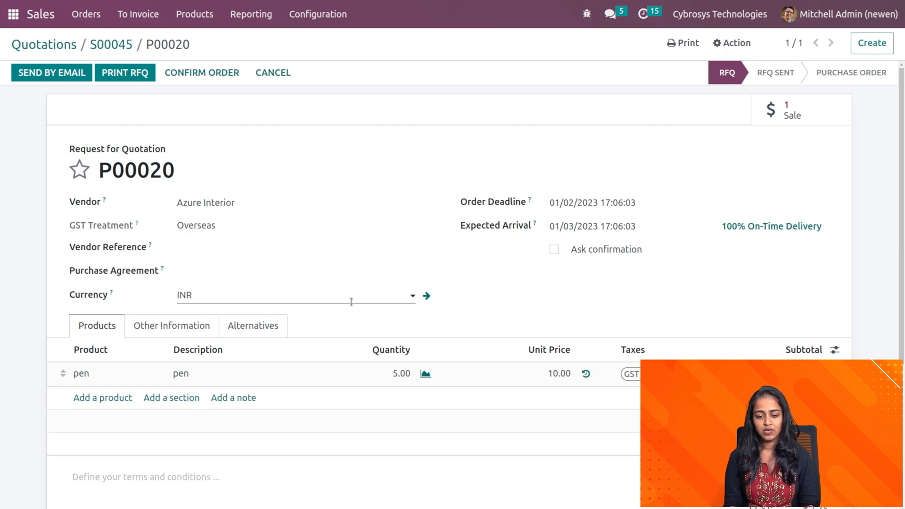
mouse_move(202, 72)
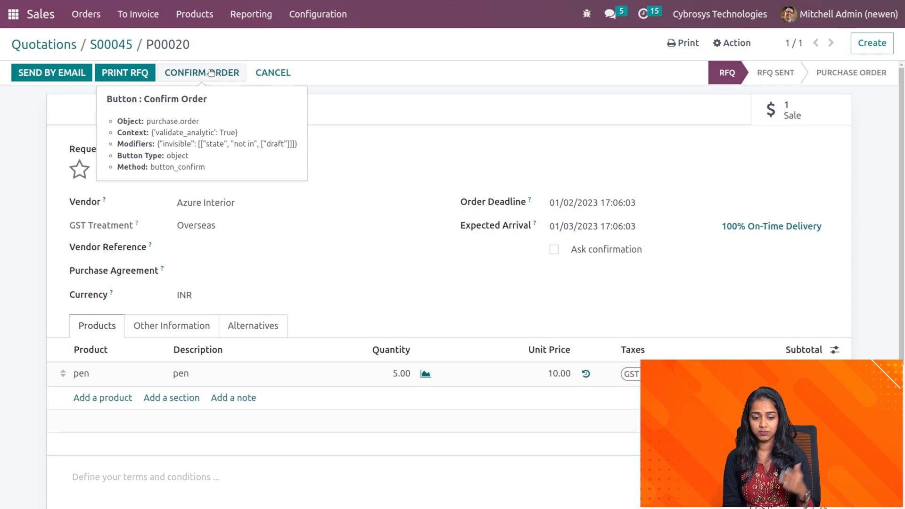
- Confirm RFQ P00020 into a purchase order
click(201, 72)
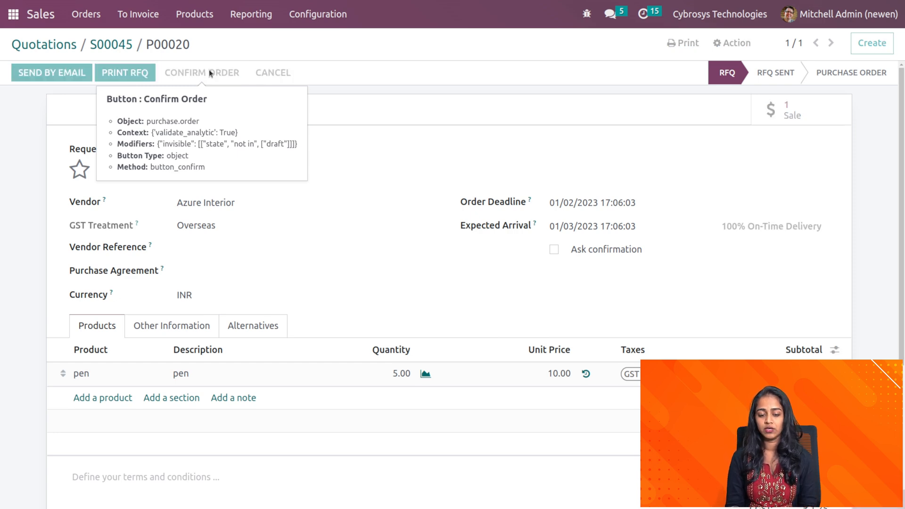
click(201, 73)
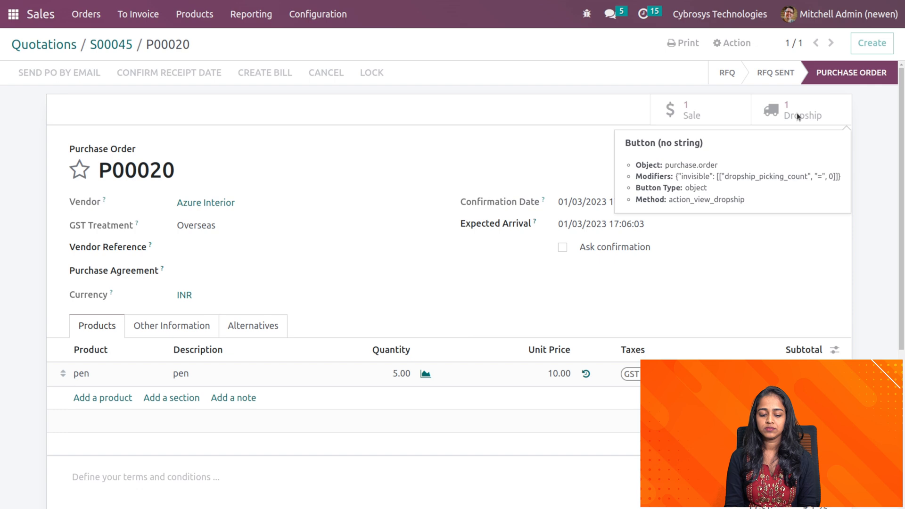
- Validate dropship transfer DS/00003 for all 5 pens via Immediate Transfer
click(801, 109)
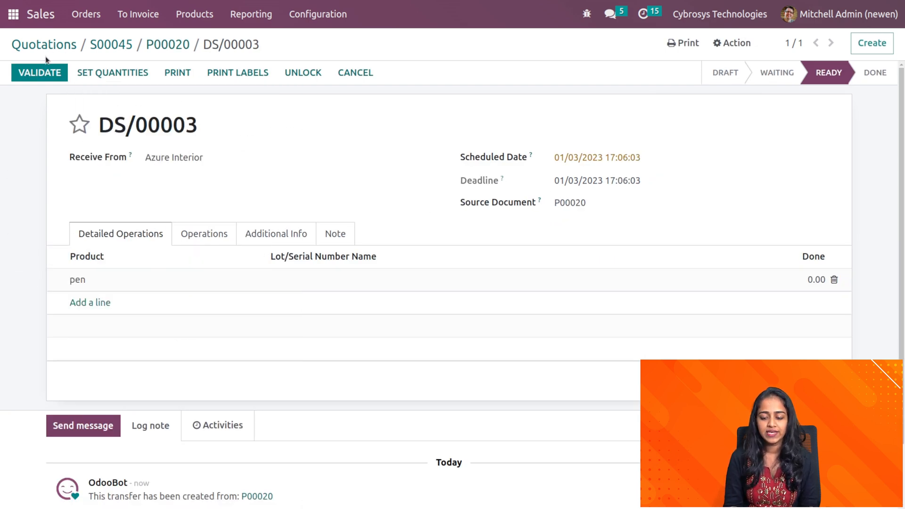
click(39, 73)
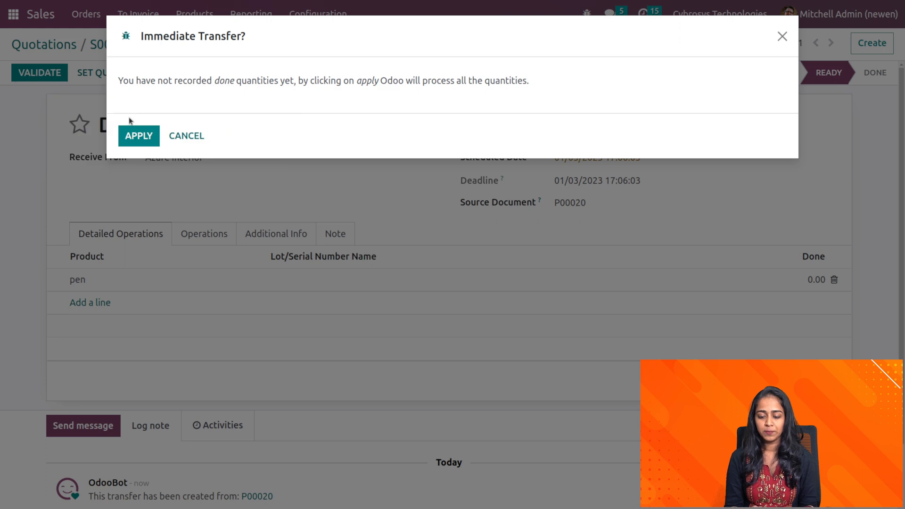
click(138, 135)
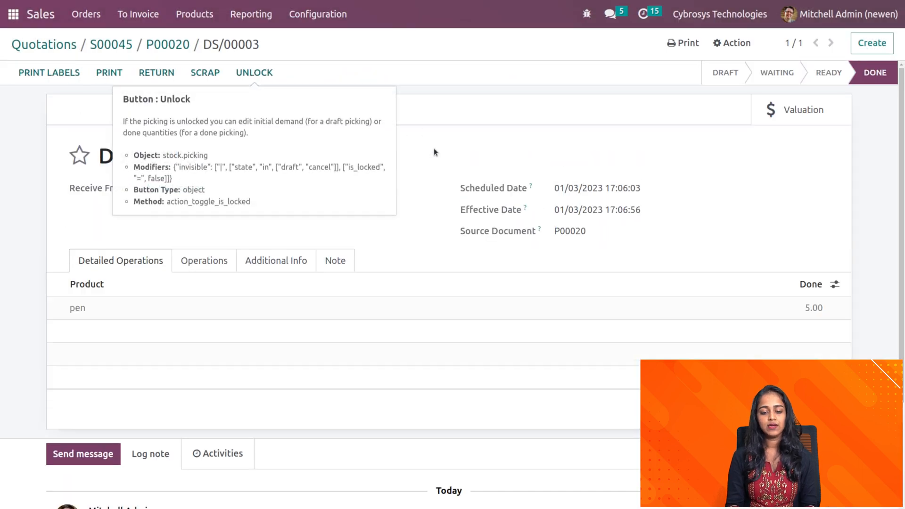
mouse_move(742, 115)
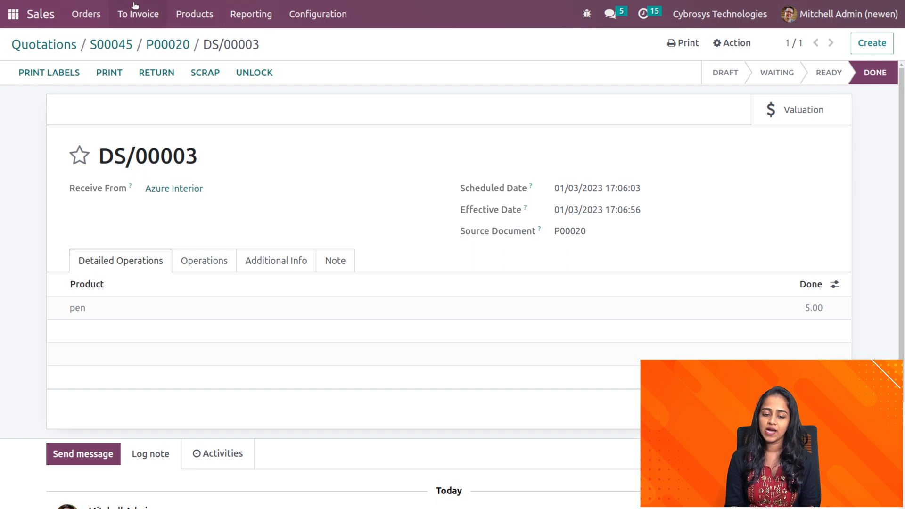
- Create and post the vendor bill for P00020 with Consumer GST treatment
click(168, 44)
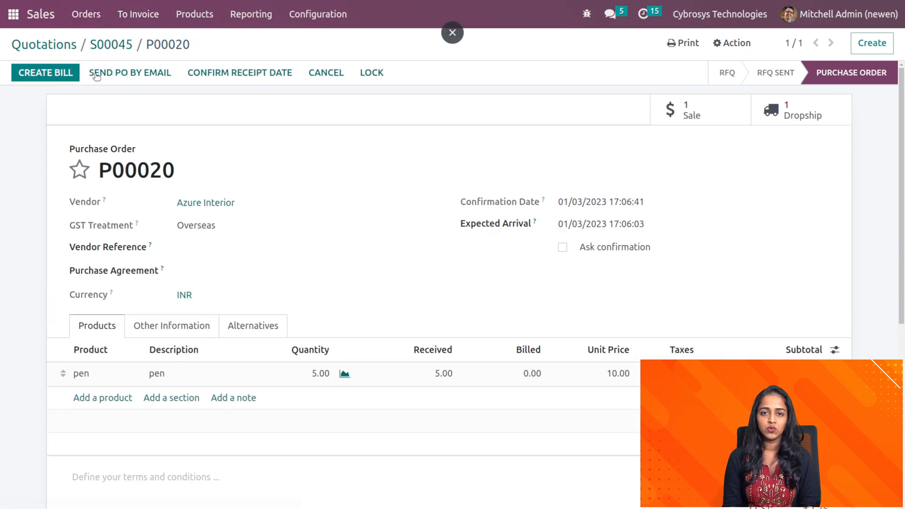
mouse_move(45, 73)
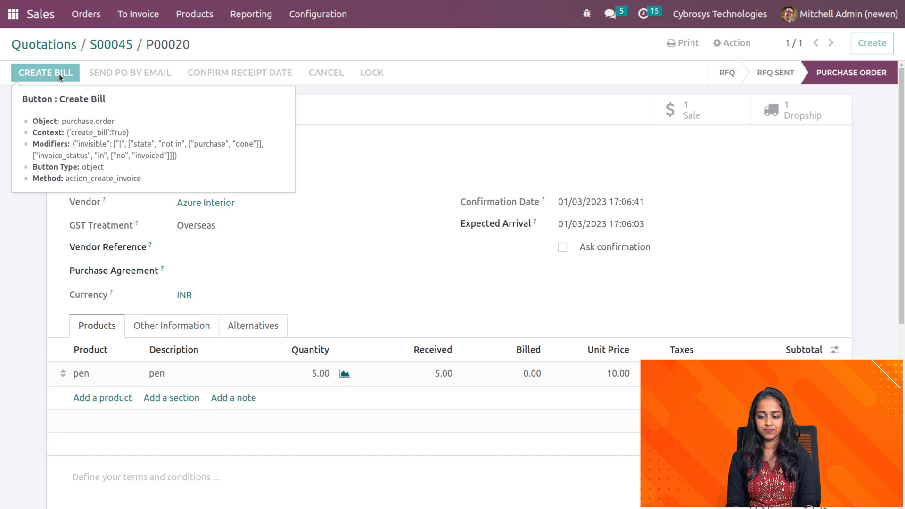
click(44, 72)
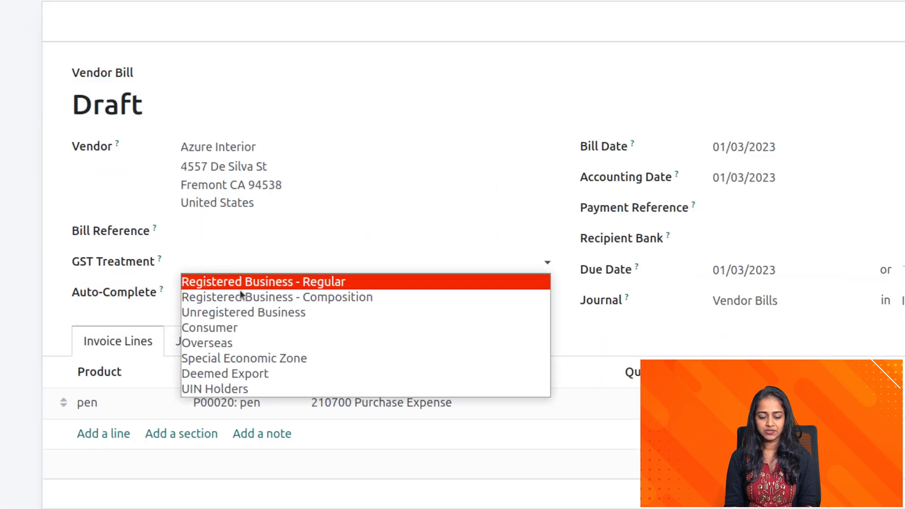
click(209, 327)
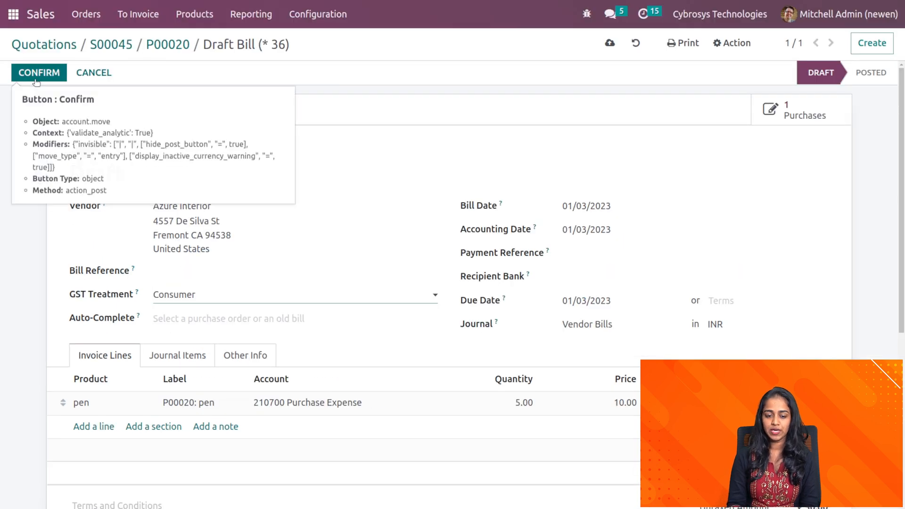
click(38, 73)
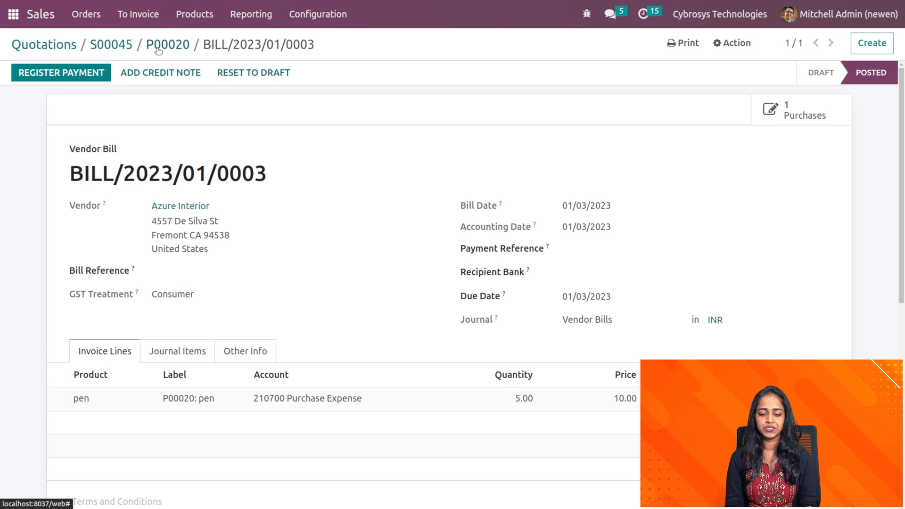
- Register payment so bill BILL/2023/01/0003 shows In Payment
click(60, 73)
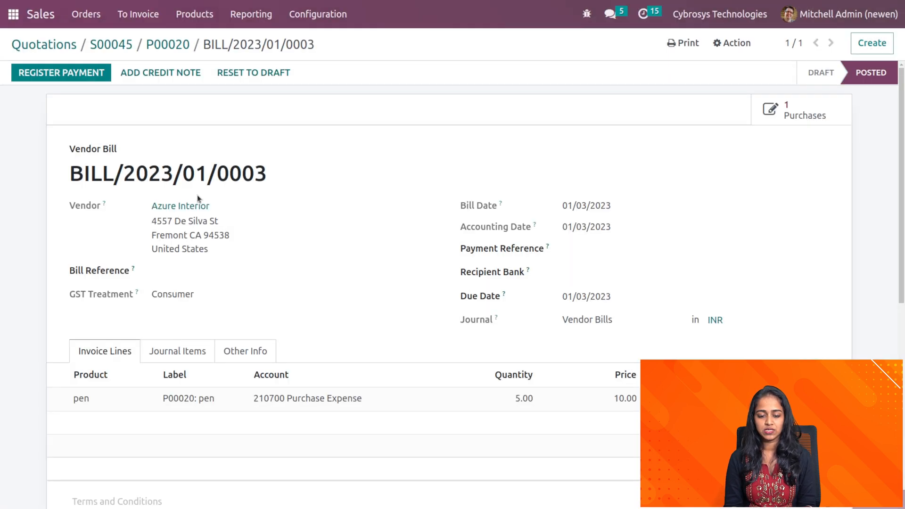
click(61, 73)
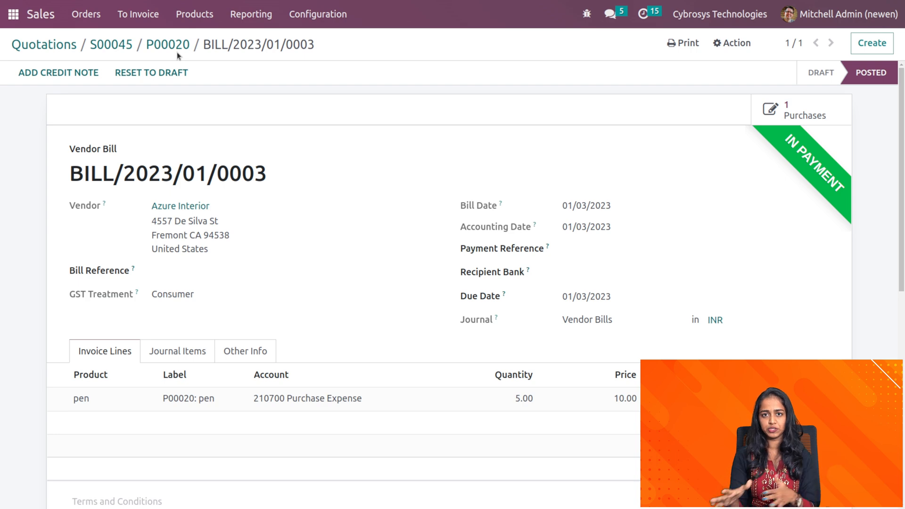
mouse_move(138, 14)
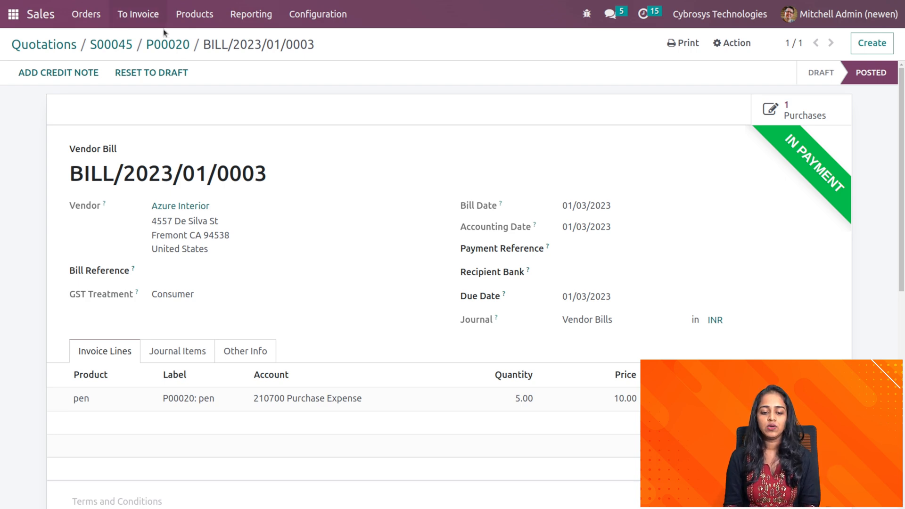
- Return via breadcrumbs through P00020 to sale order S00045
click(167, 44)
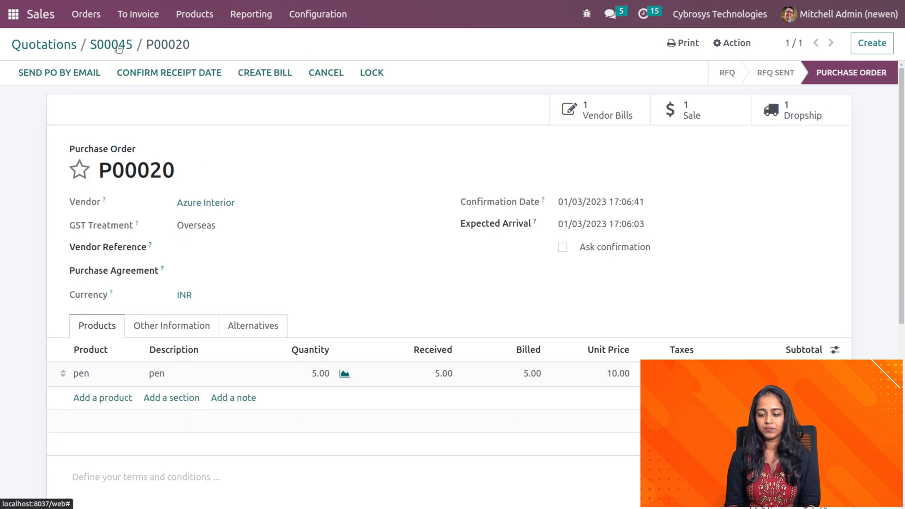
click(111, 44)
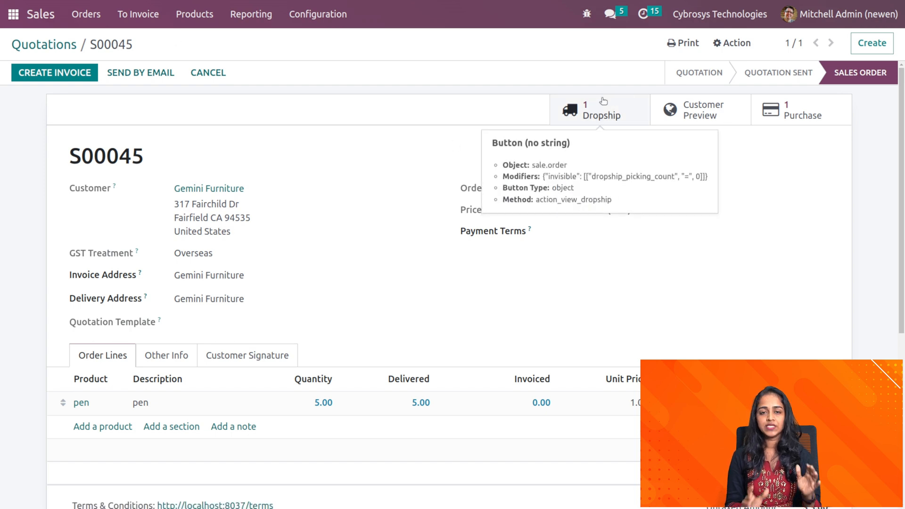
mouse_move(582, 176)
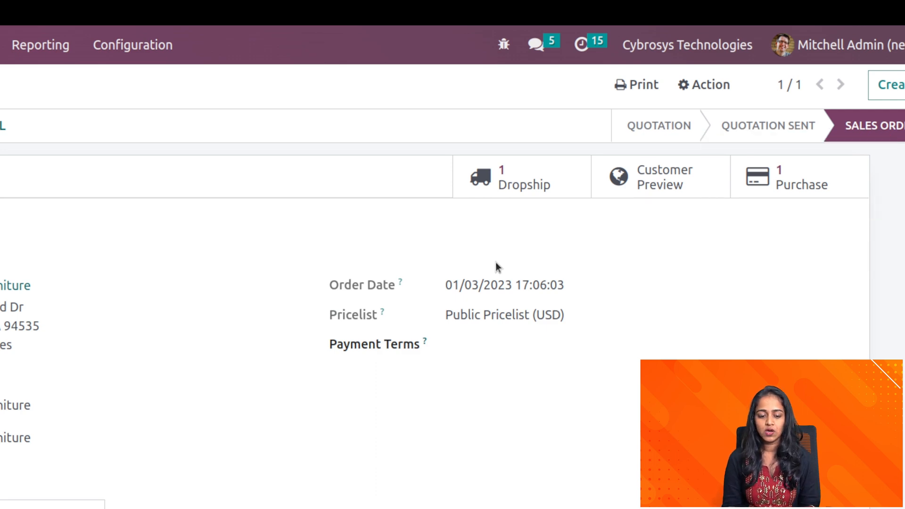
- Create the customer invoice for Gemini Furniture's 5 pens from the sale order and view it
click(54, 72)
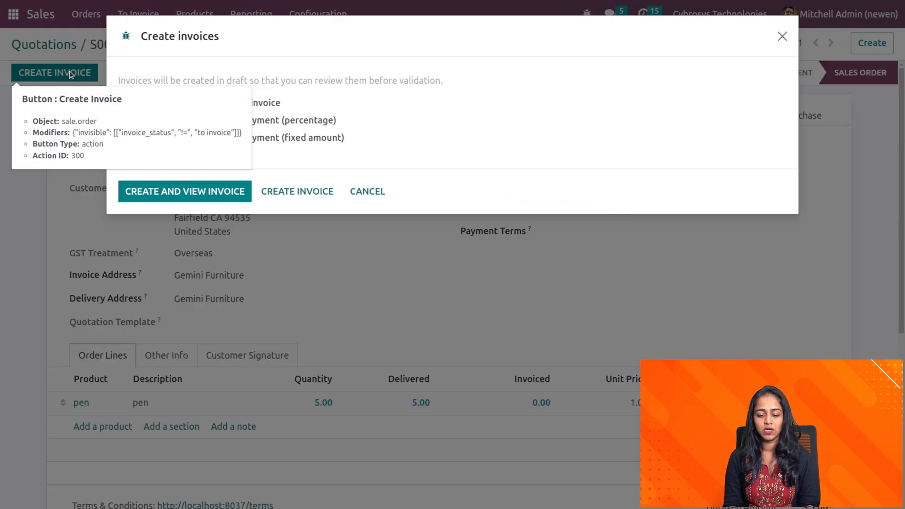
click(367, 192)
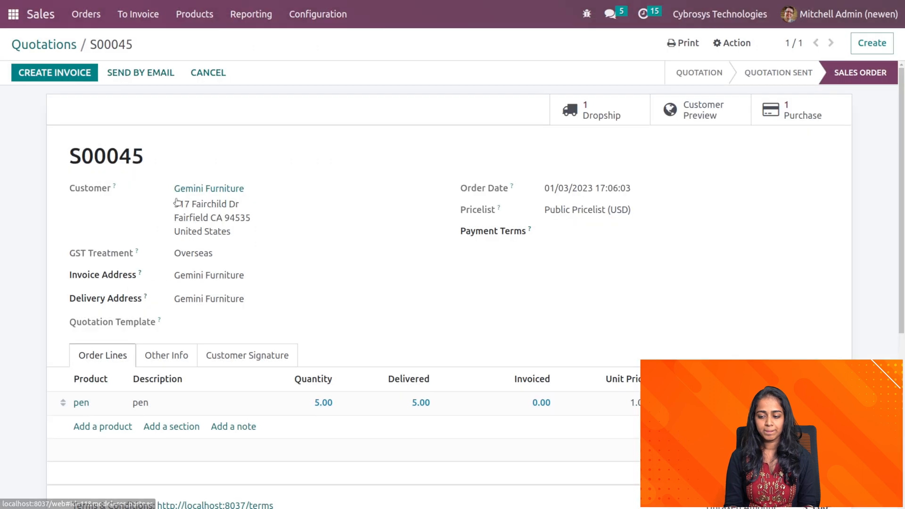
click(55, 73)
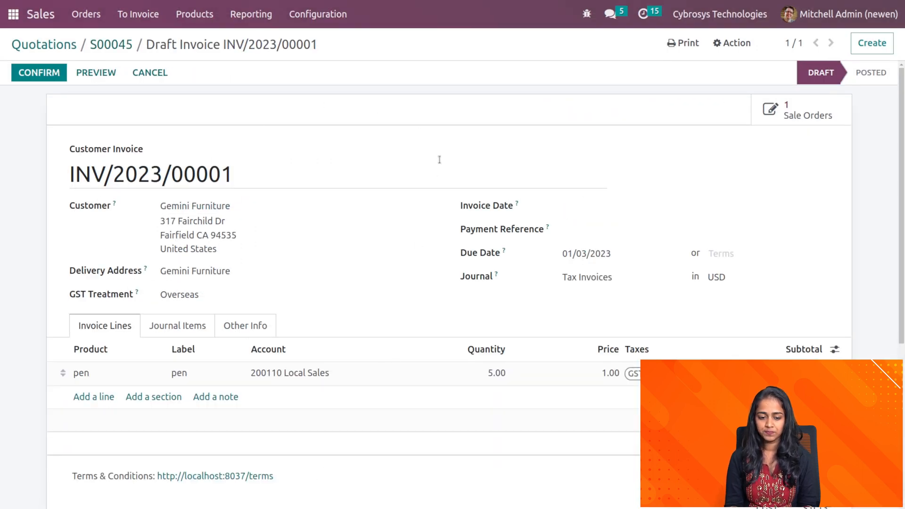
mouse_move(39, 72)
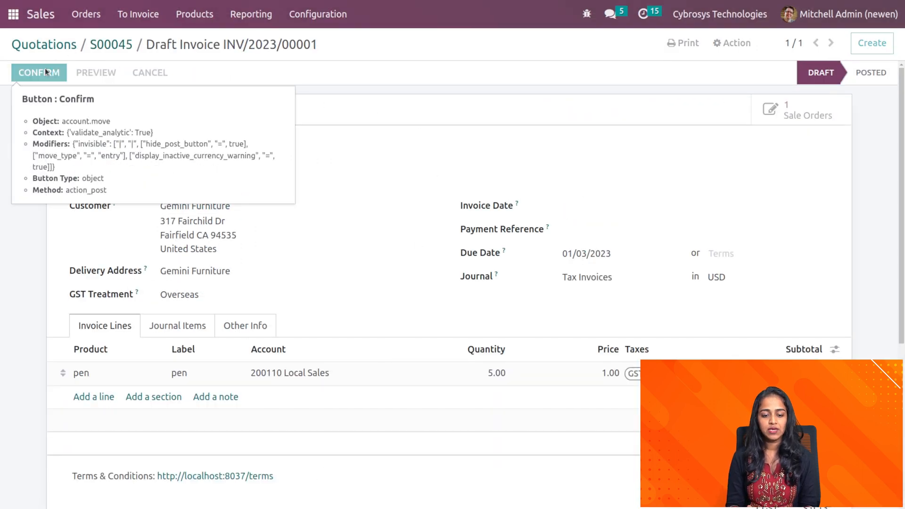
- Post invoice INV/2023/00001 and register the customer's payment, leaving it In Payment
click(38, 73)
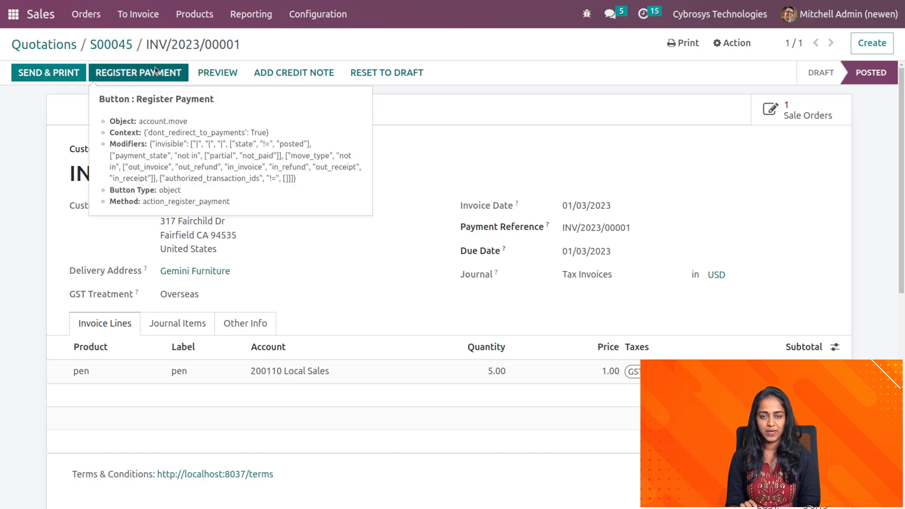
click(138, 72)
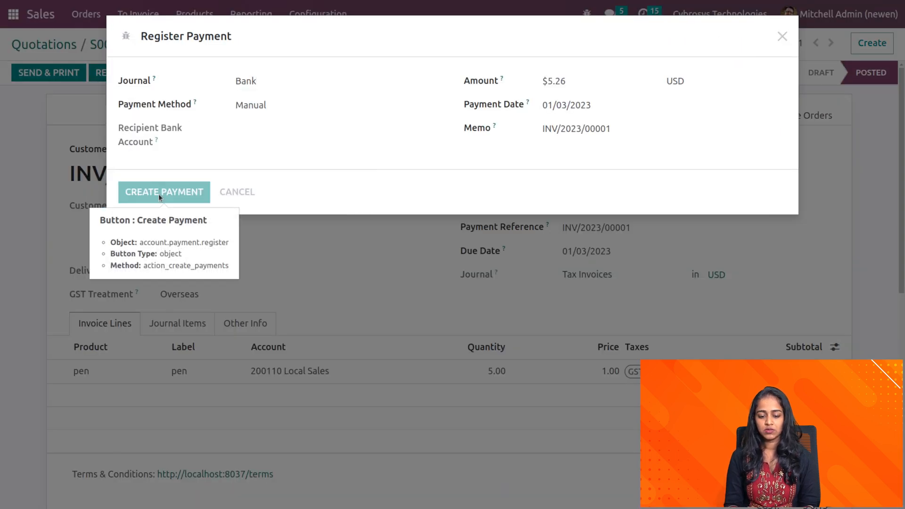
click(164, 192)
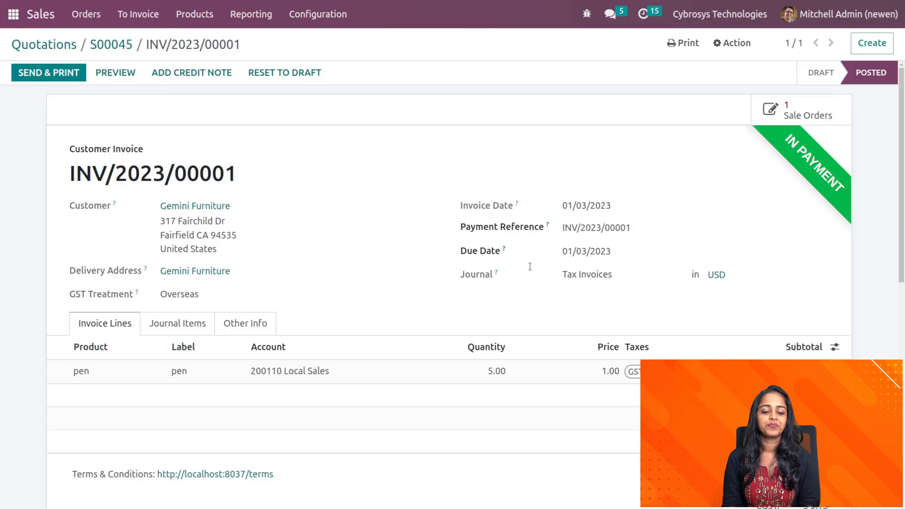